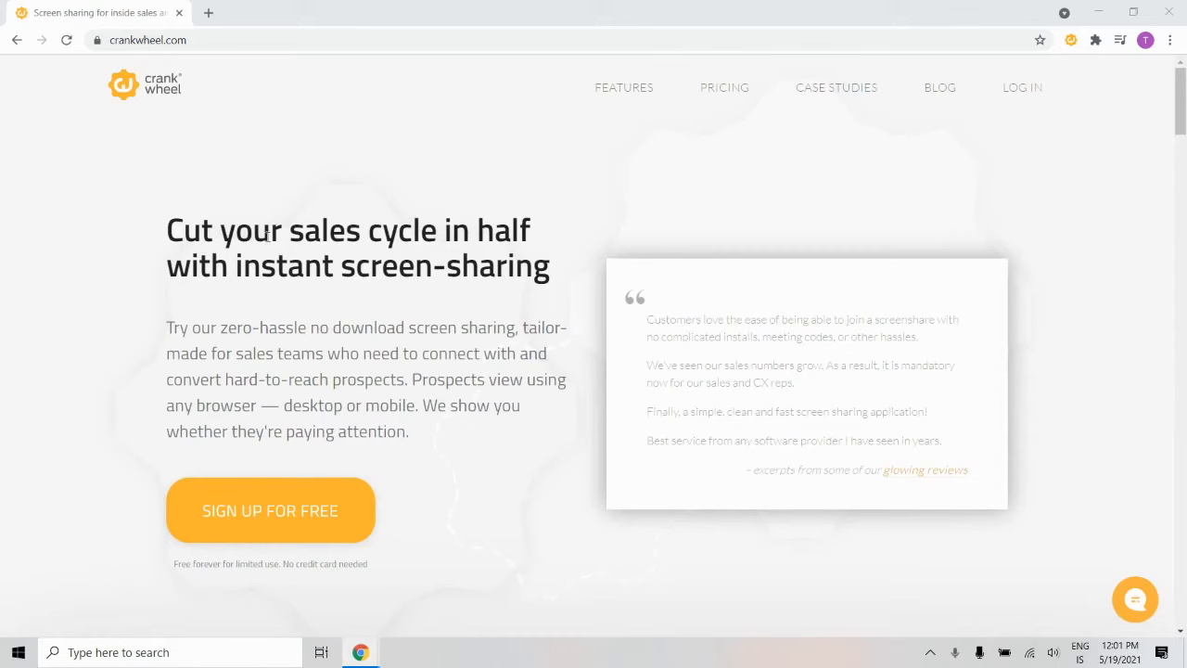
mouse_move(1083, 44)
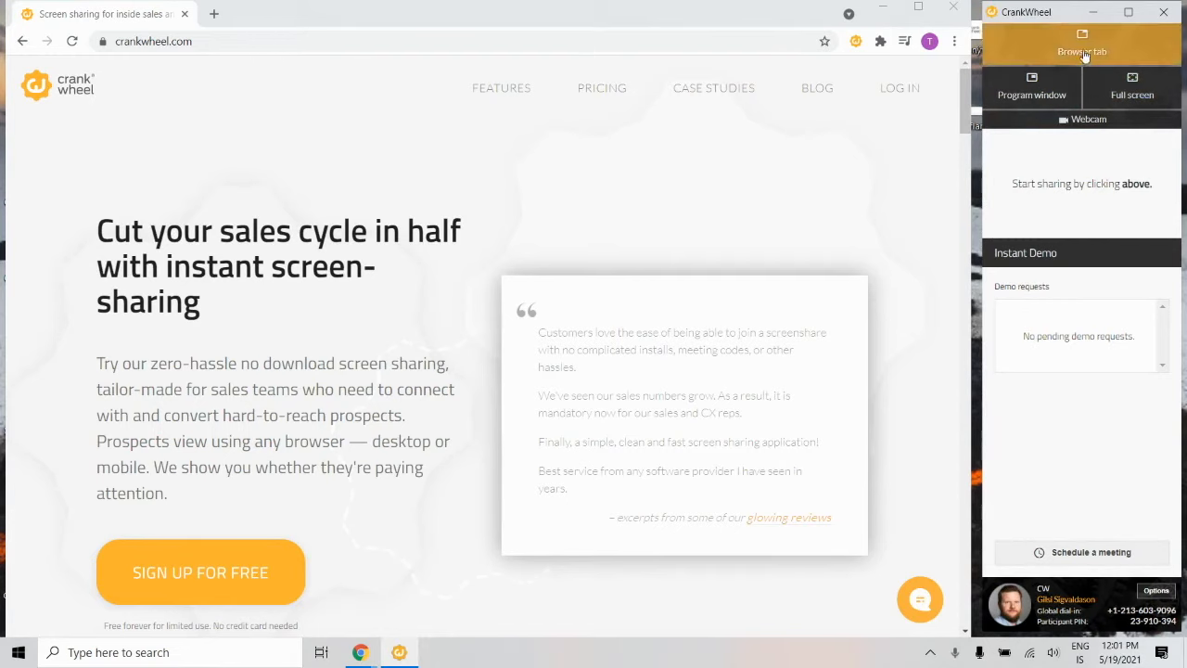
Start sharing the crankwheel.com browser tab, confirming it via the CrankWheel toolbar icon
click(1082, 44)
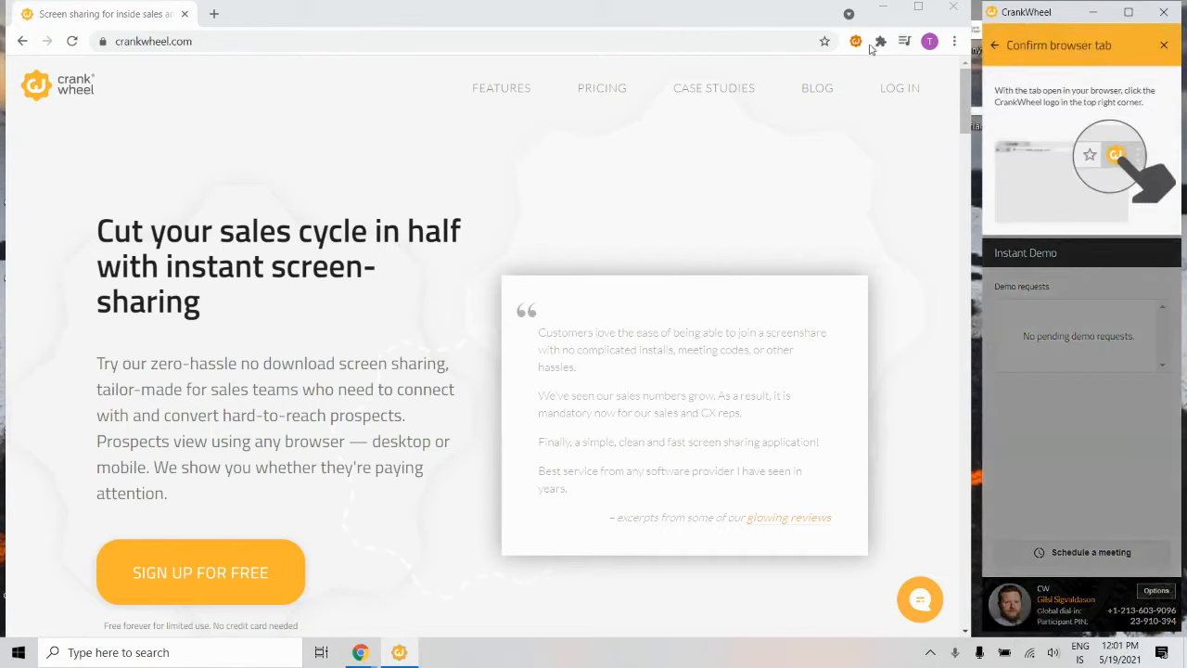
click(855, 41)
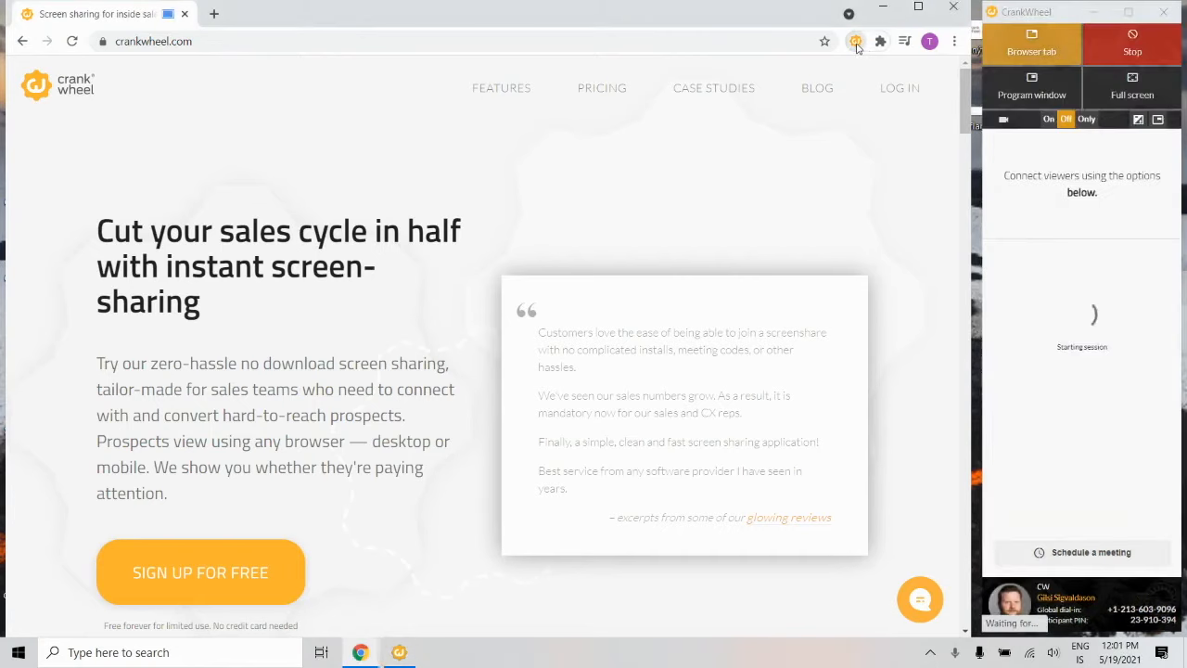
click(1065, 286)
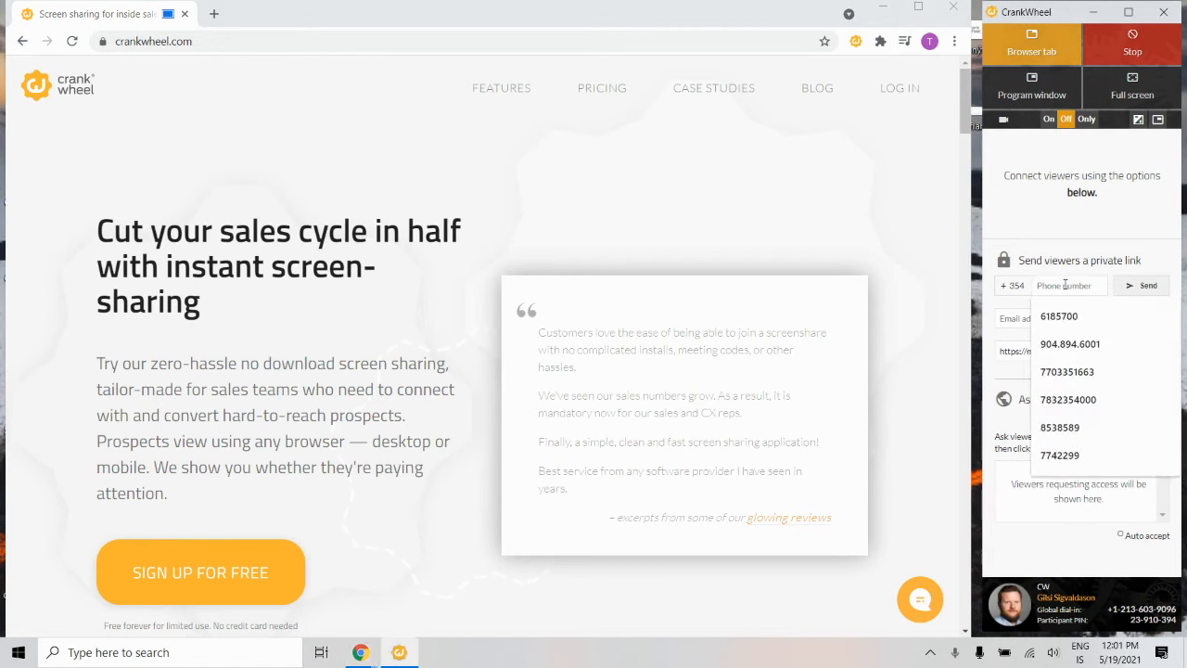
text(6185700)
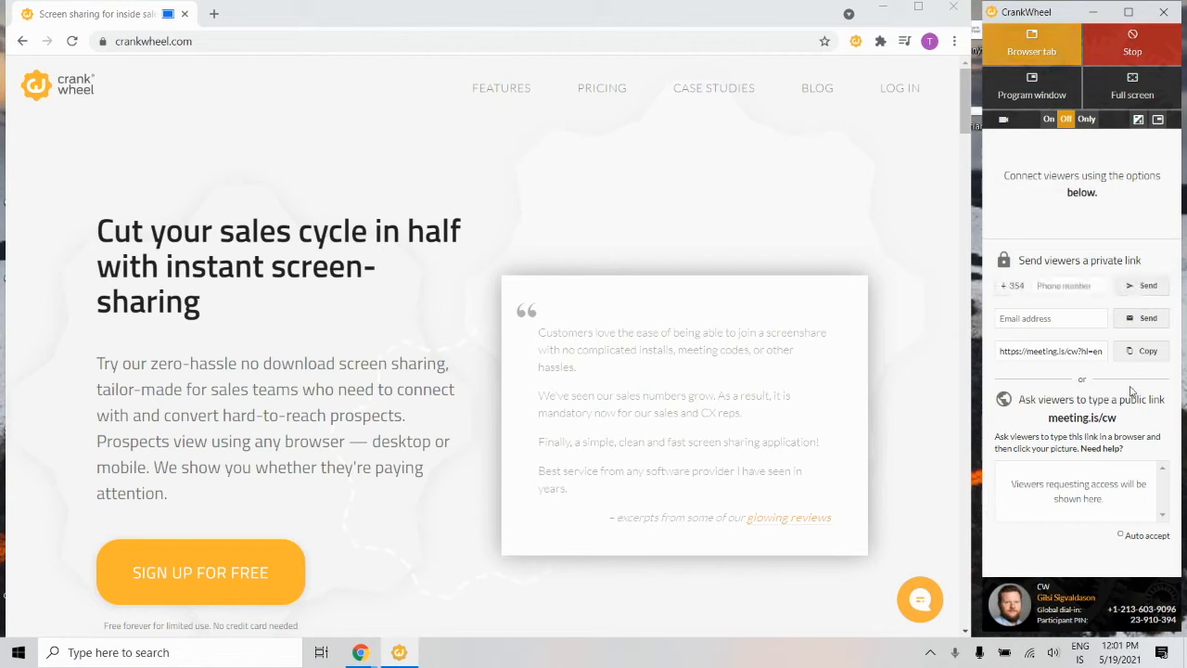
mouse_move(1124, 206)
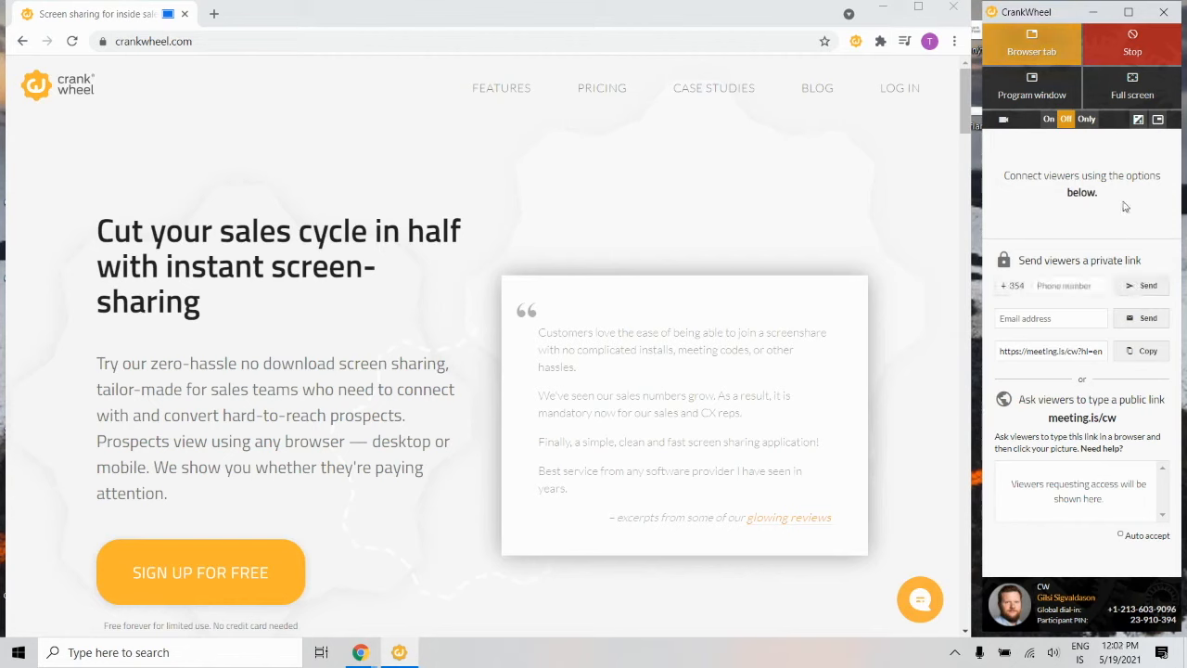